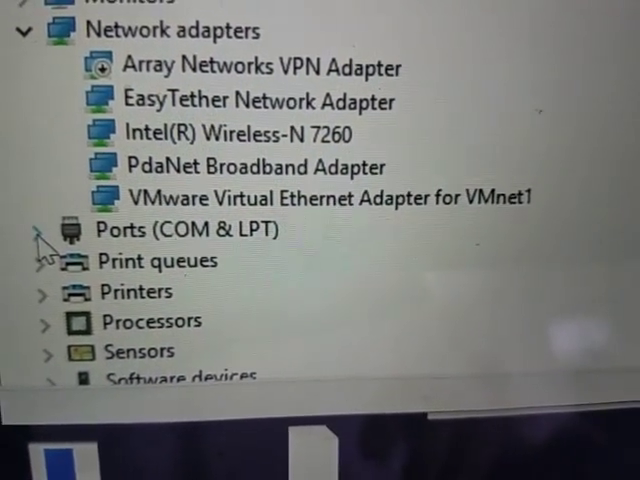
Expand Ports (COM & LPT) in Device Manager to find the radio's COM port
{"action": "left_click", "coordinate": [36, 230]}
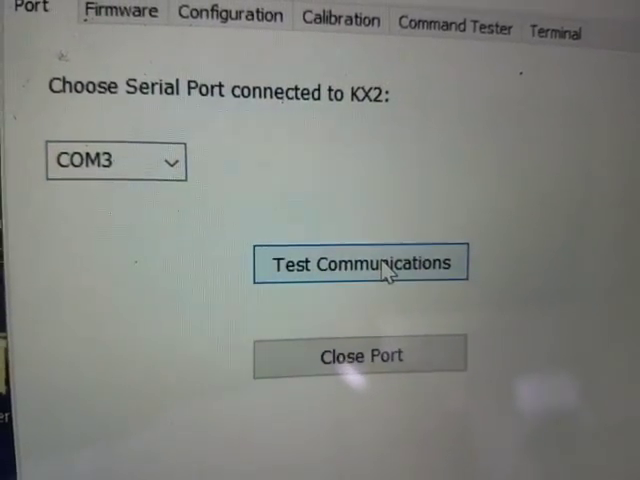
Run Test Communications and dismiss the KX2 status report (MCU 02.61, 4800 bit/s)
{"action": "left_click", "coordinate": [360, 264]}
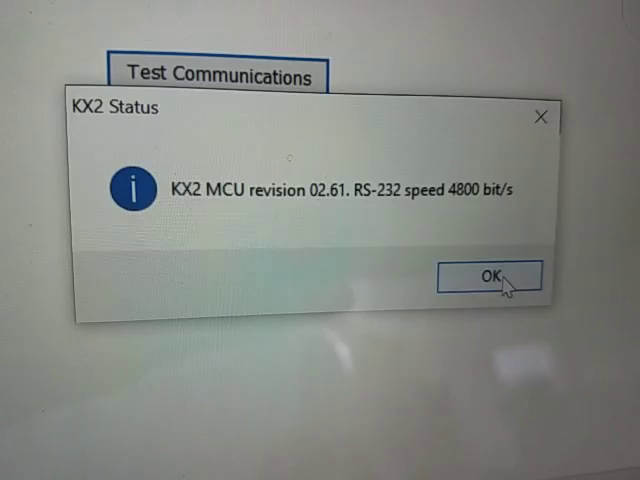
{"action": "left_click", "coordinate": [496, 274]}
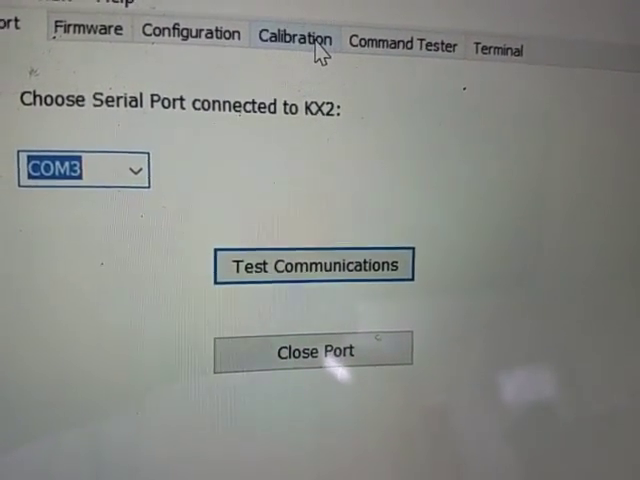
From the Configuration tab, save N1SPY WAVE RUNNER as the power-on banner
{"action": "left_click", "coordinate": [402, 32]}
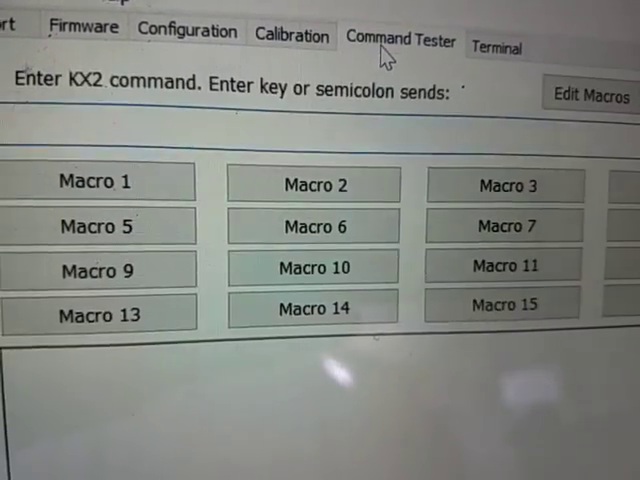
{"action": "left_click", "coordinate": [186, 28]}
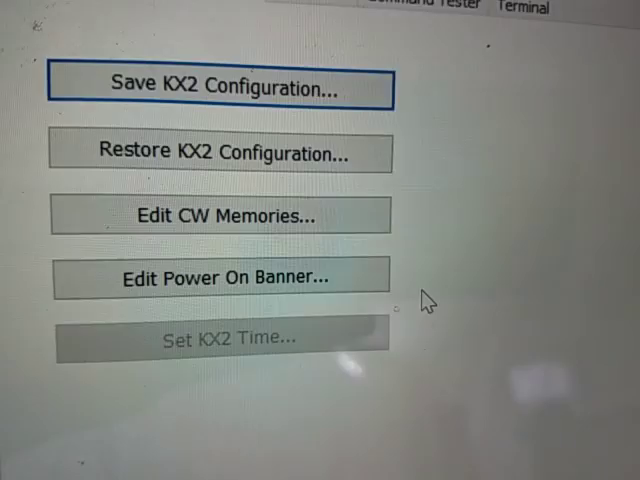
{"action": "left_click", "coordinate": [218, 276]}
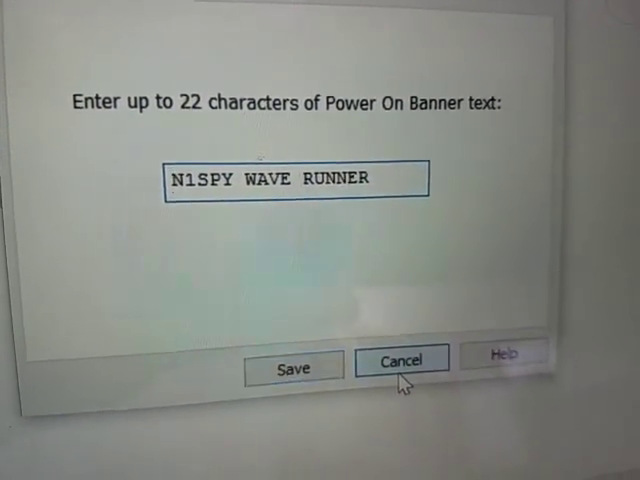
{"action": "left_click", "coordinate": [400, 364]}
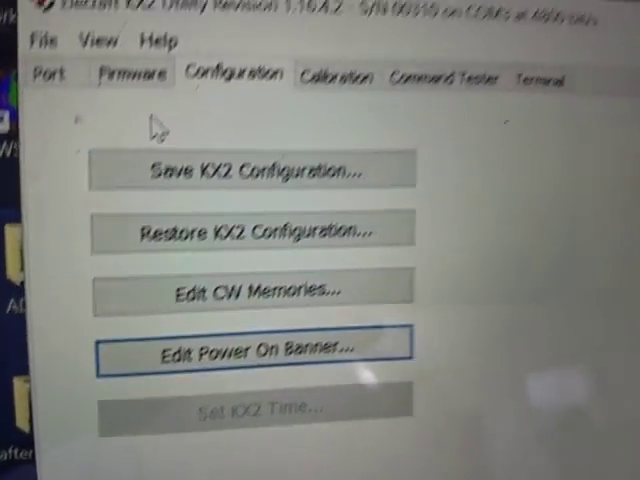